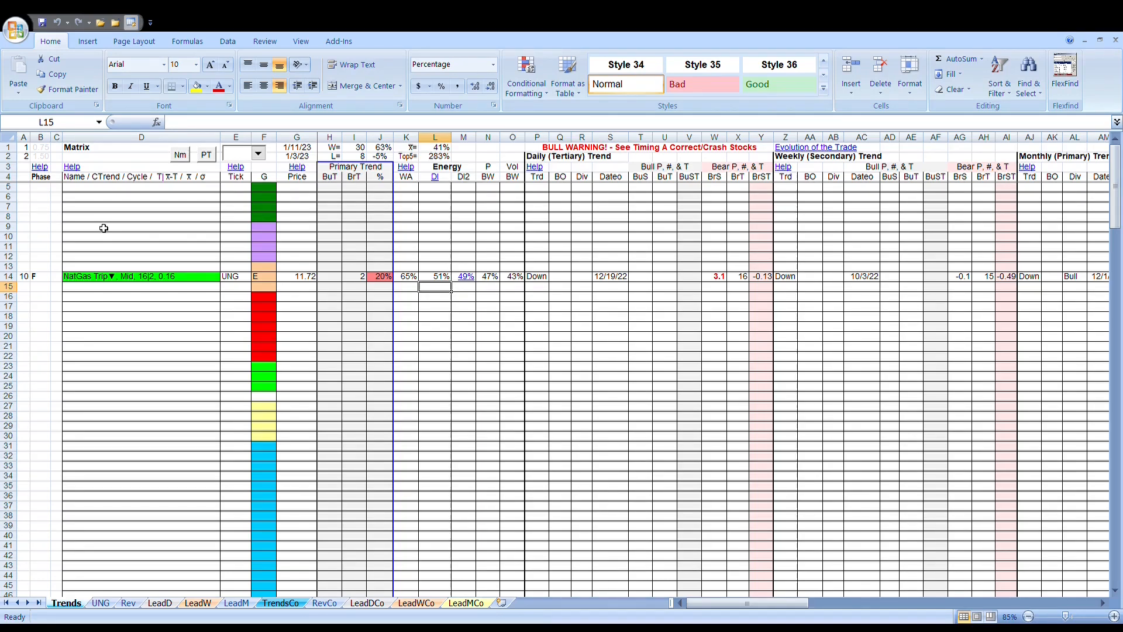
pyautogui.moveTo(156, 224)
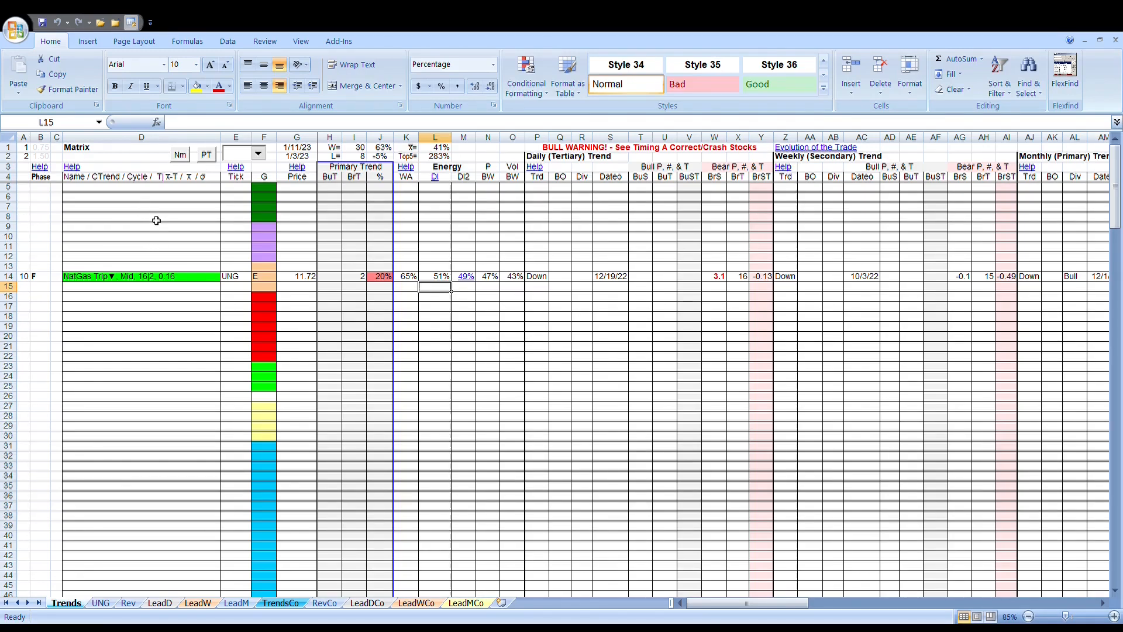
pyautogui.moveTo(124, 190)
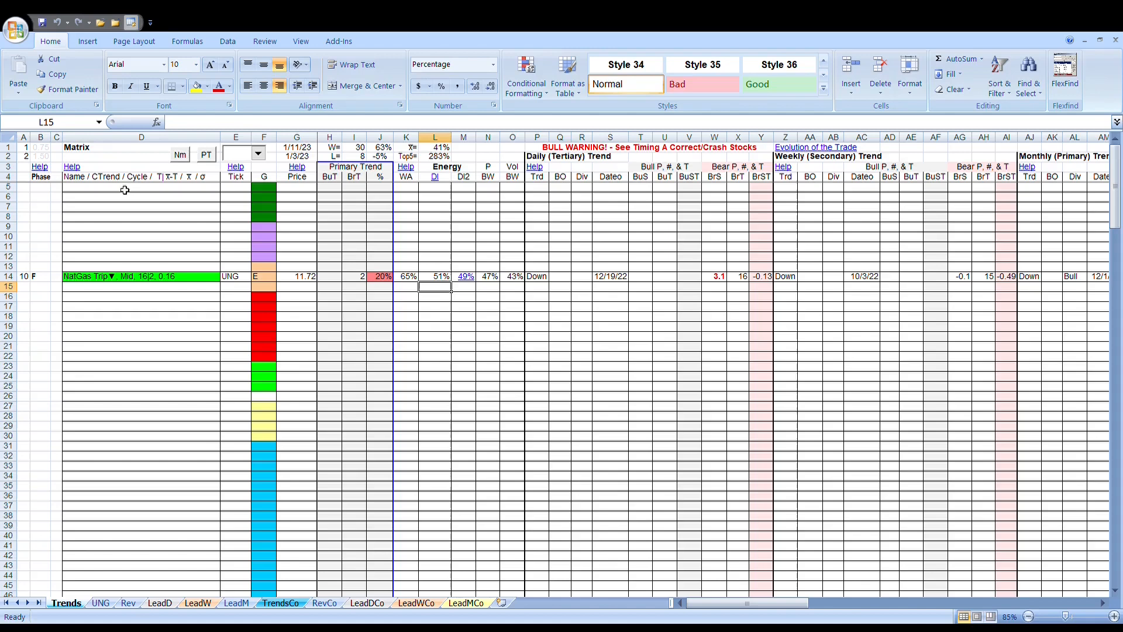
pyautogui.moveTo(124, 204)
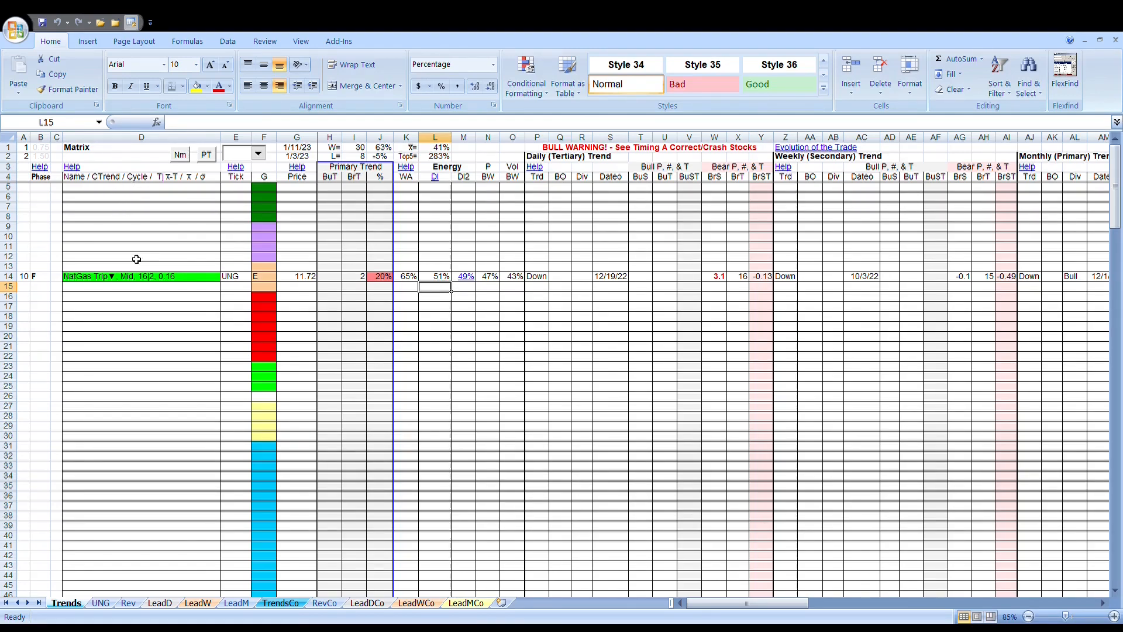
pyautogui.moveTo(342, 302)
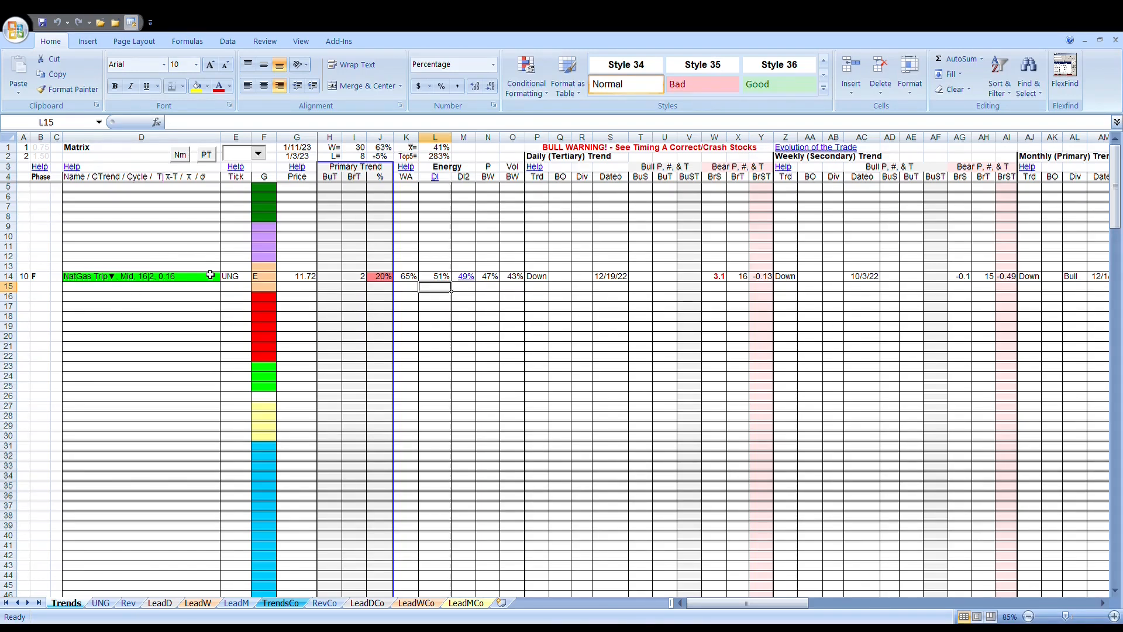
pyautogui.moveTo(374, 298)
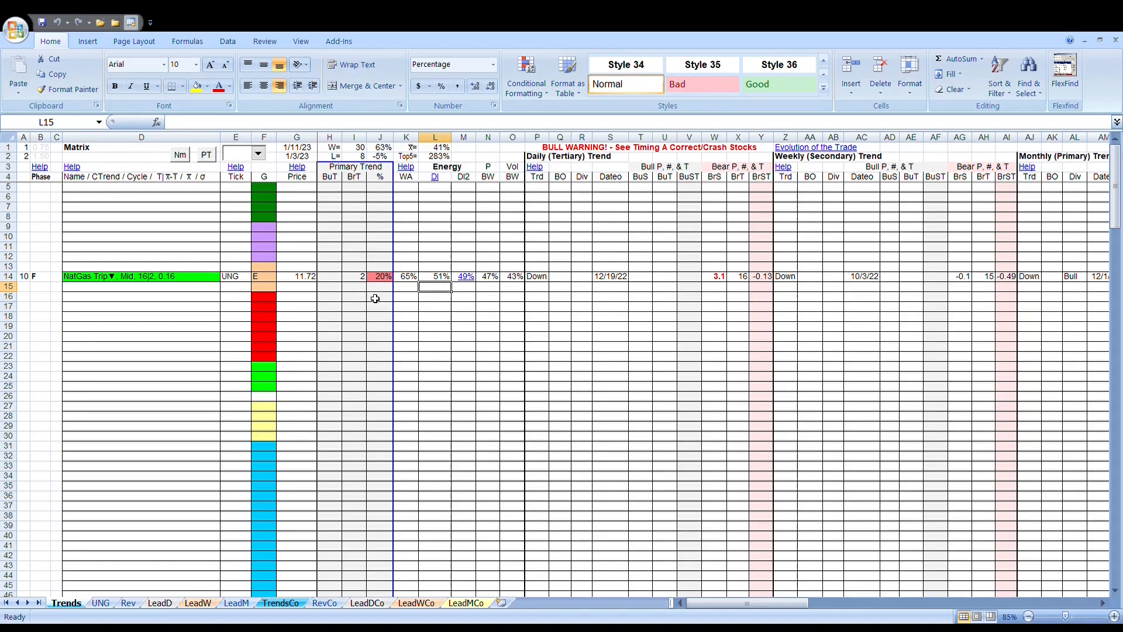
pyautogui.moveTo(444, 320)
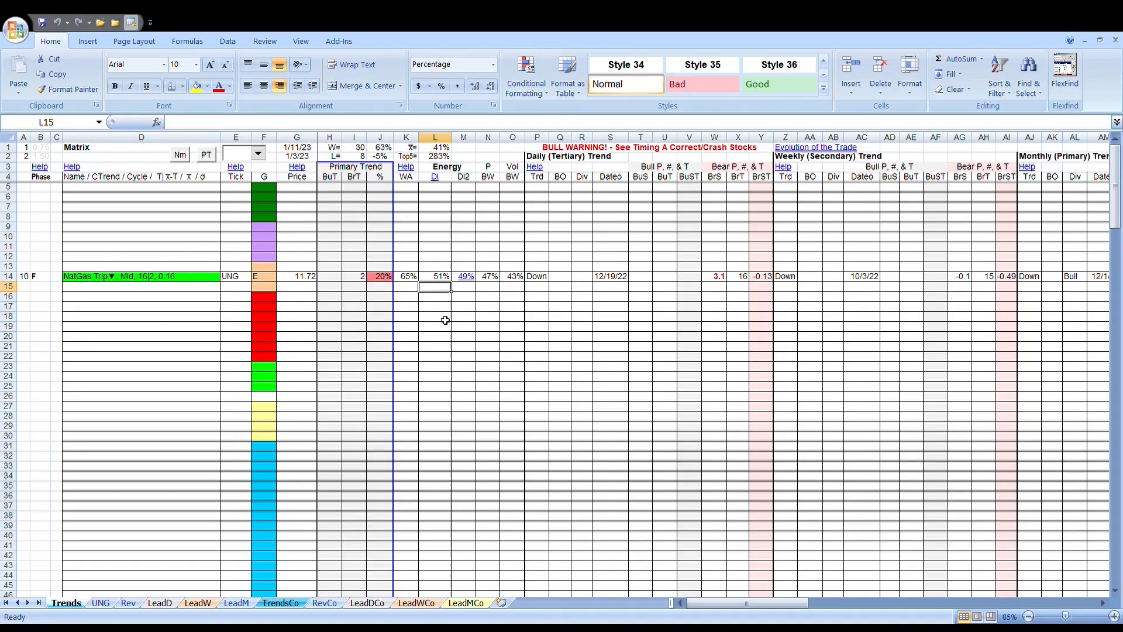